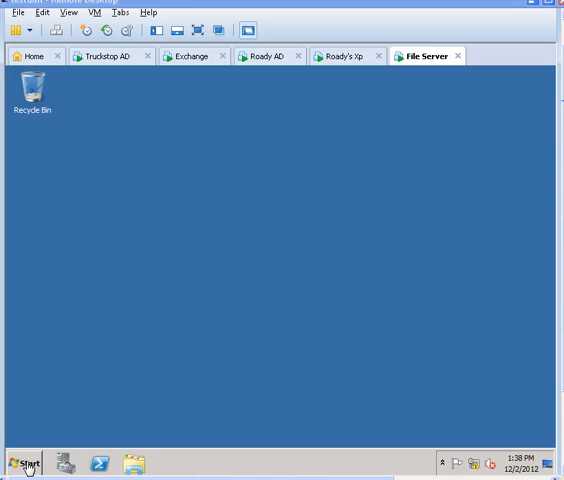
Show the System window with this computer's name and domain via Start > Computer > Properties.
click(24, 464)
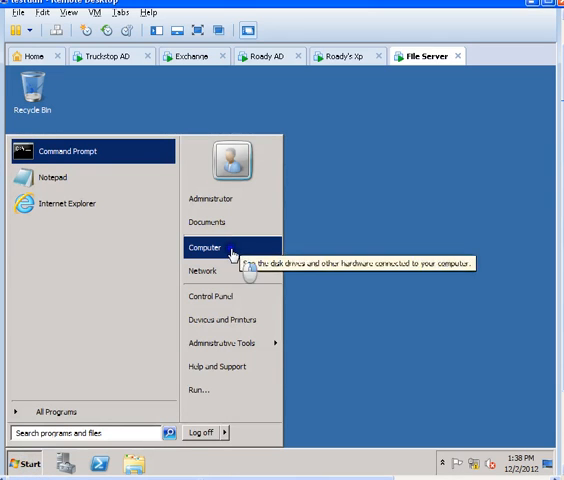
click(220, 344)
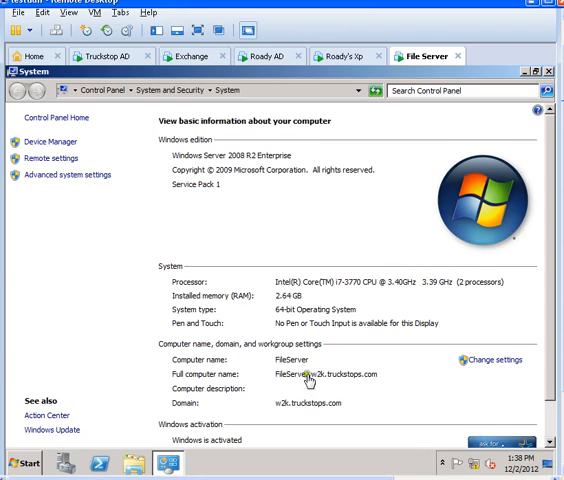
Review the Computer Name settings and cancel out without changing anything.
click(492, 360)
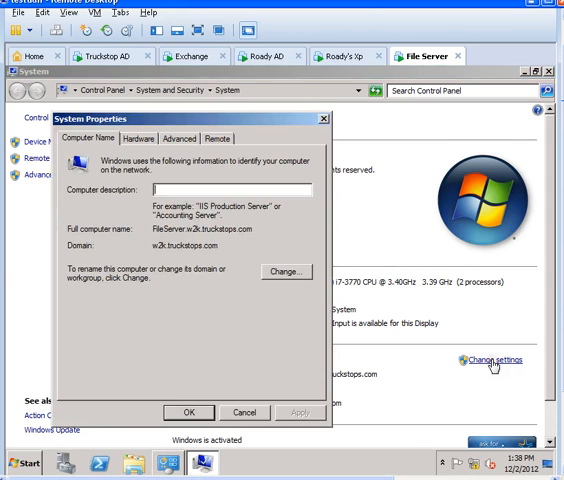
click(288, 272)
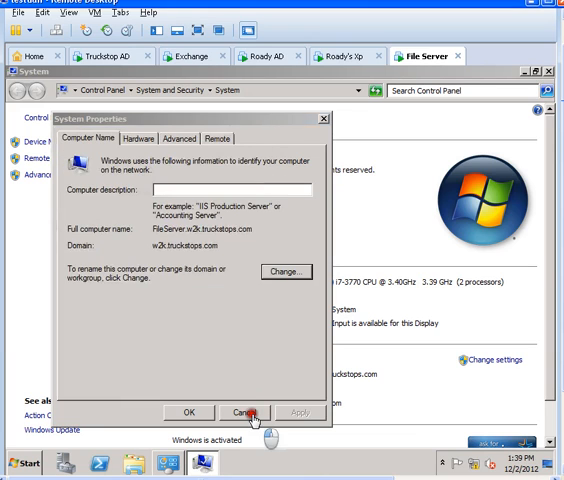
click(244, 412)
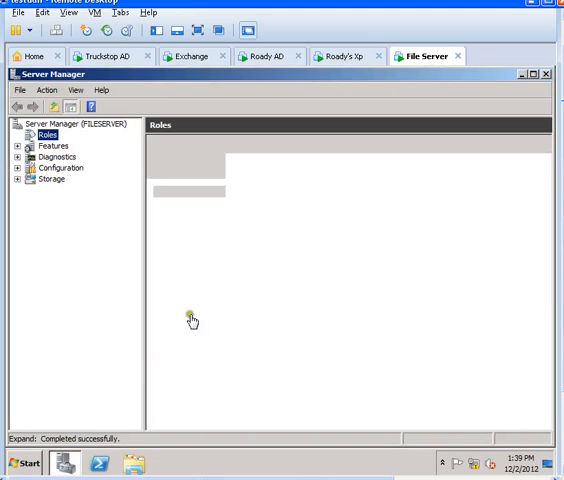
Expand Roles in Server Manager and launch the Add Roles Wizard.
click(46, 134)
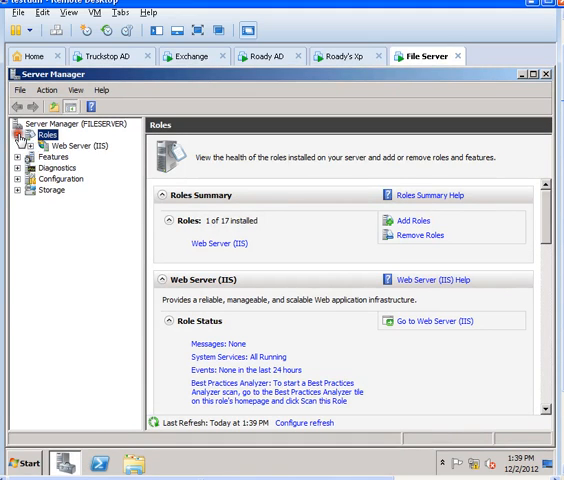
mouse_move(412, 224)
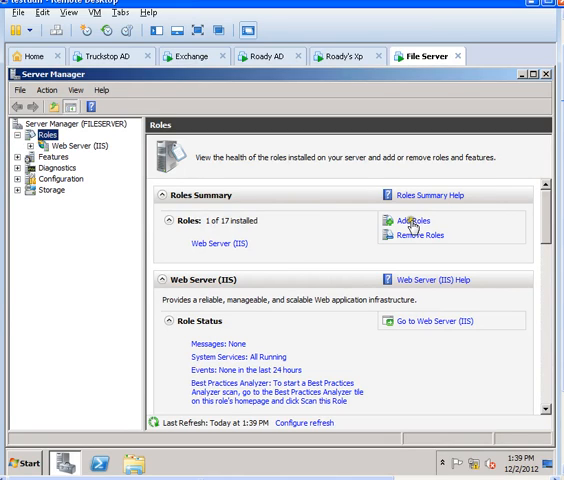
mouse_move(416, 228)
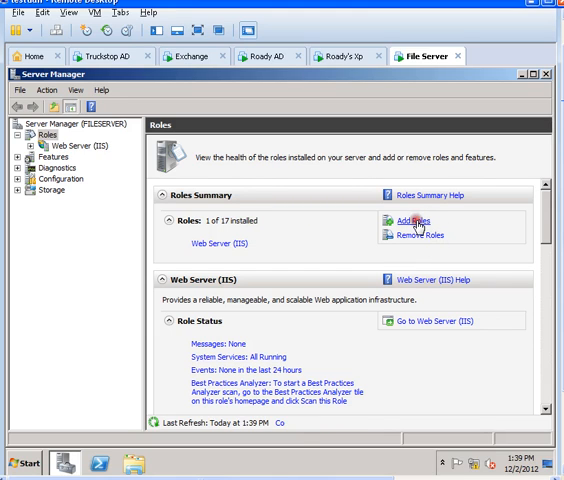
click(420, 218)
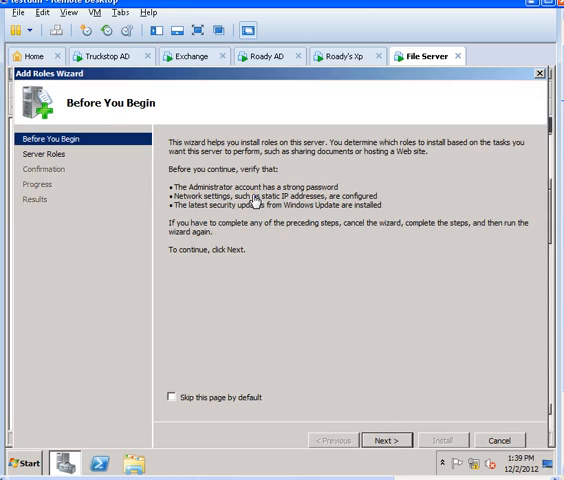
mouse_move(386, 440)
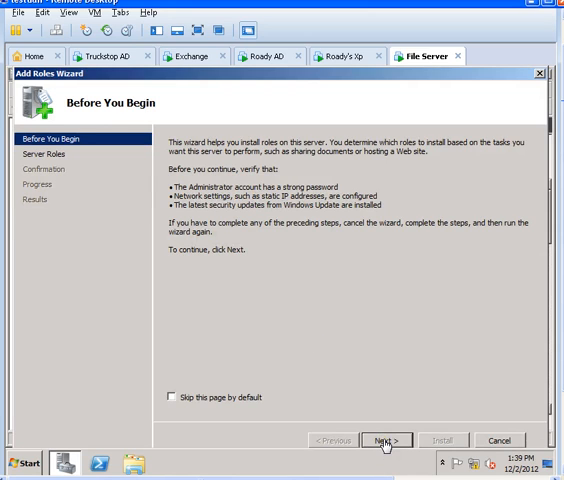
Select File Services in the Select Server Roles list and continue to its introduction.
click(384, 440)
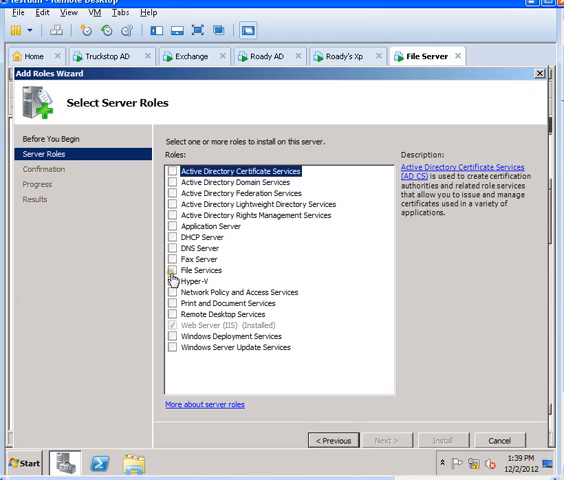
mouse_move(184, 292)
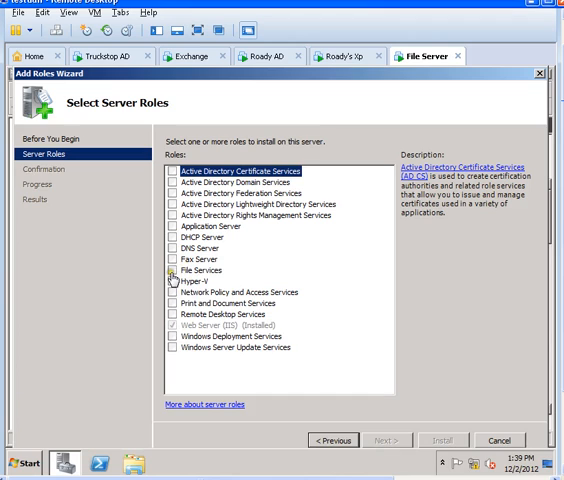
click(172, 270)
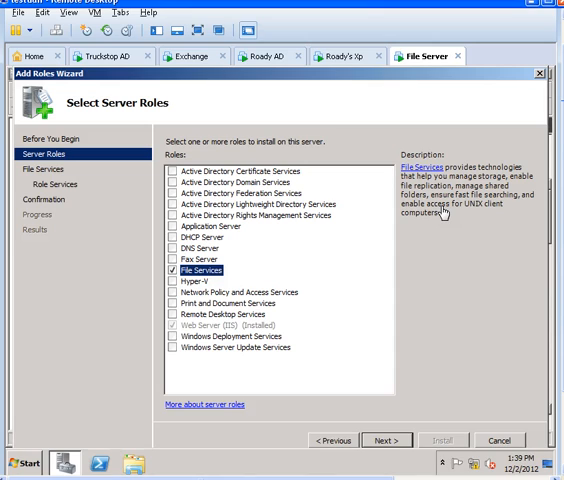
mouse_move(440, 214)
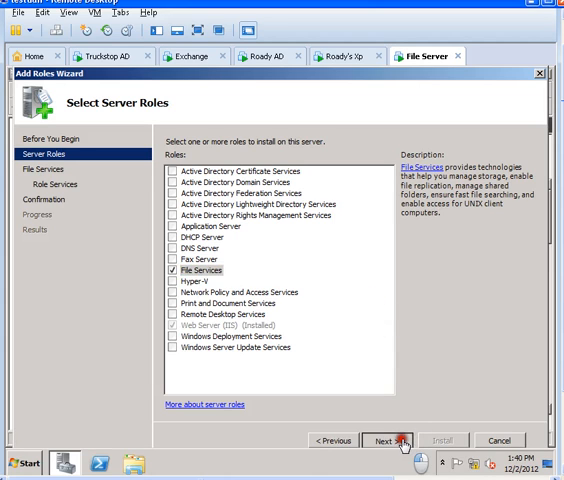
click(384, 440)
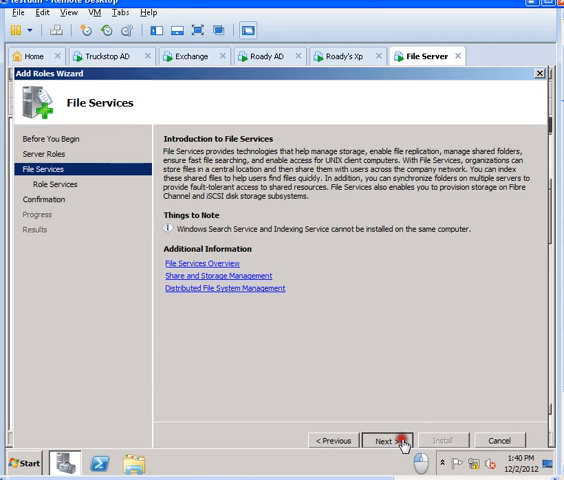
Uncheck Distributed File System so only File Server remains, then reach the confirmation page.
click(384, 440)
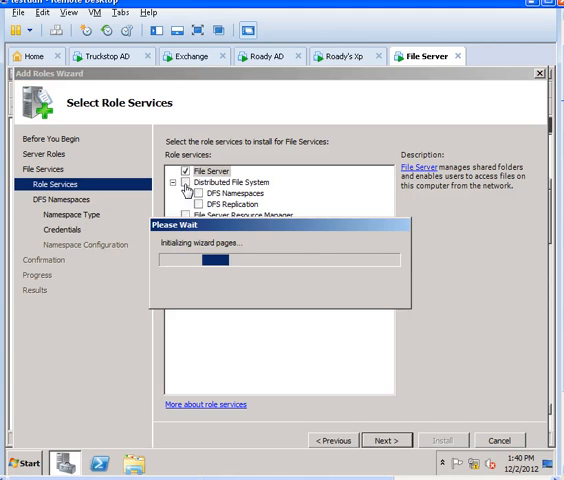
click(184, 184)
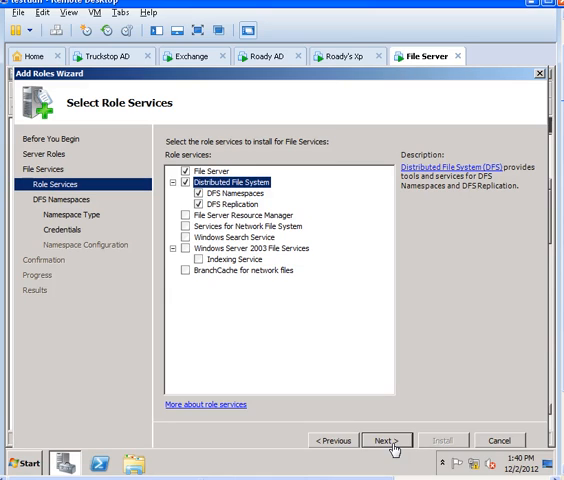
click(186, 182)
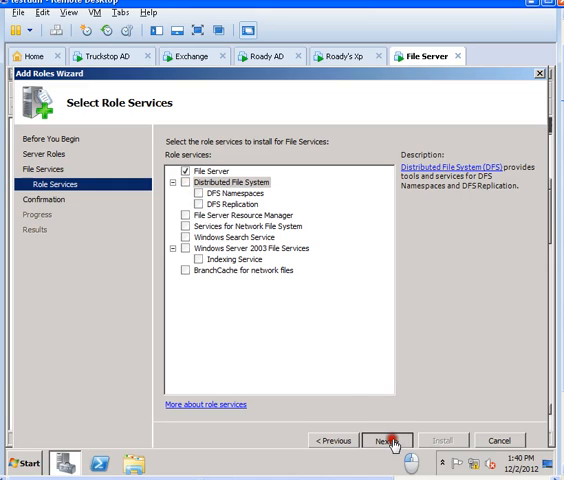
click(386, 440)
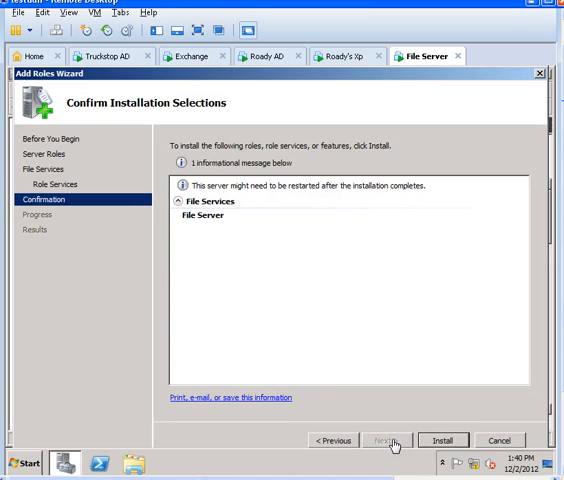
Install File Services with File Server and close the wizard after it succeeds.
click(444, 440)
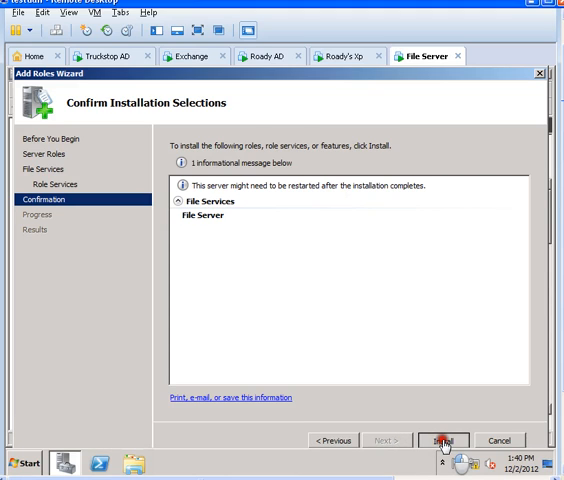
click(444, 440)
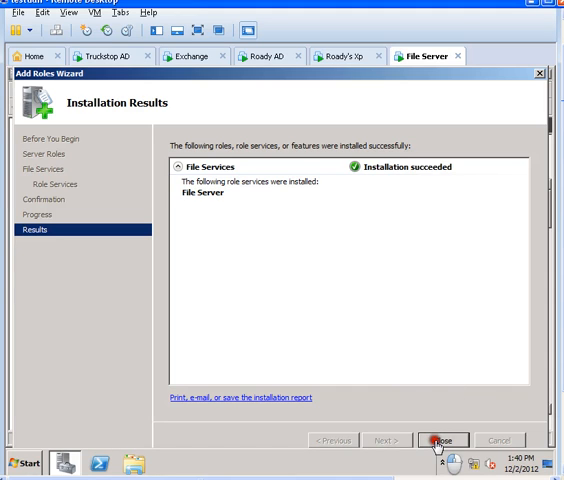
click(444, 440)
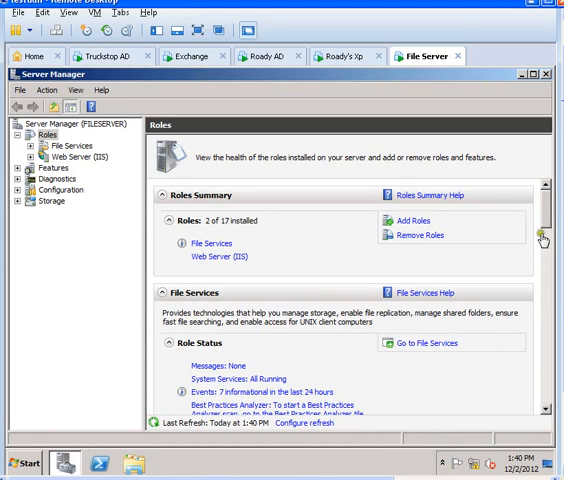
Close Server Manager and bring up the Start search box for a network path.
click(544, 74)
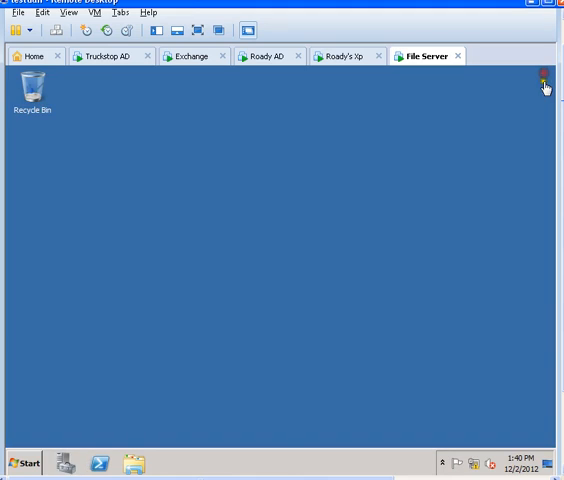
click(22, 462)
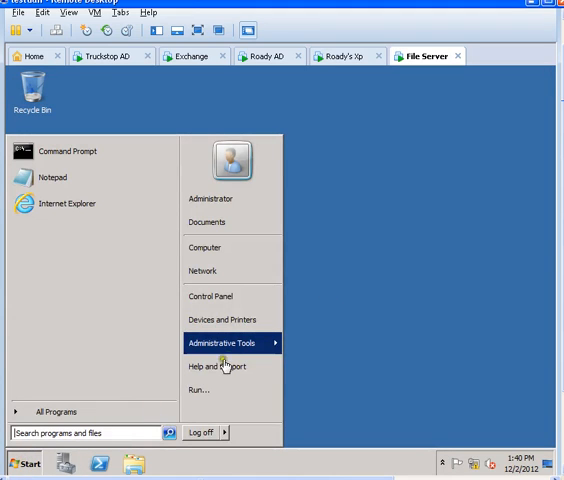
click(220, 344)
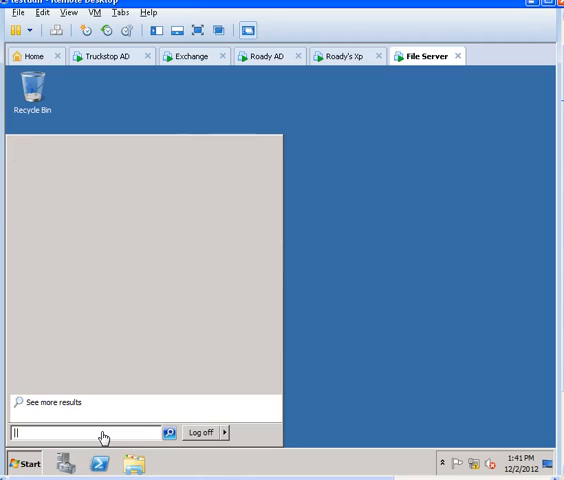
Try the \\newfile network location and cancel the resulting Network Error.
text(\\new)
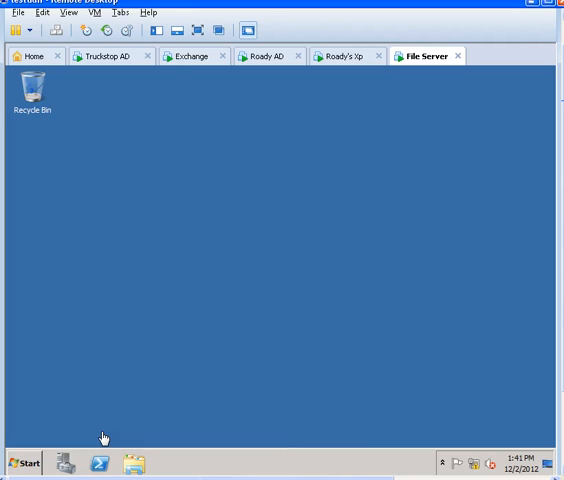
click(22, 460)
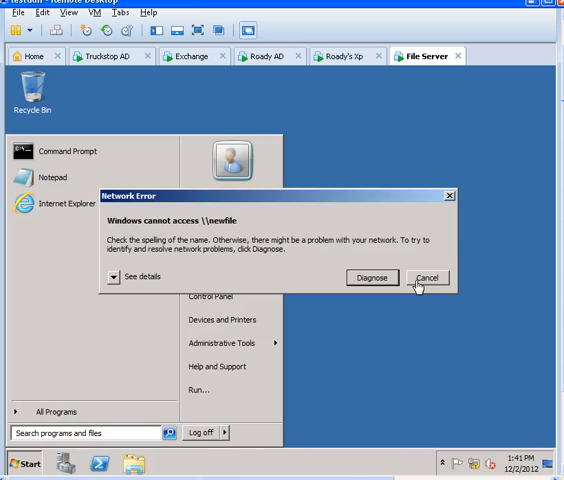
click(428, 276)
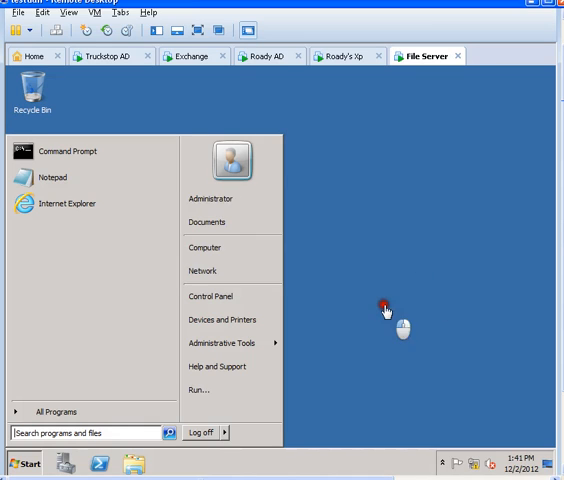